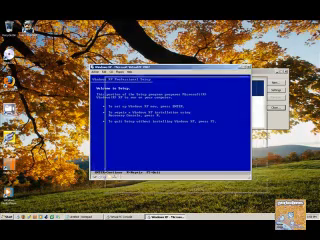
Install Windows XP on the highlighted virtual disk partition
{"action": "key", "text": "enter"}
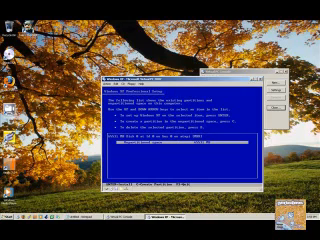
Accept the selected format option and confirm to start formatting the partition
{"action": "key", "text": "enter"}
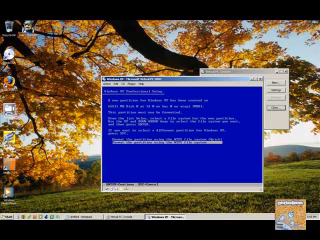
{"action": "key", "text": "enter"}
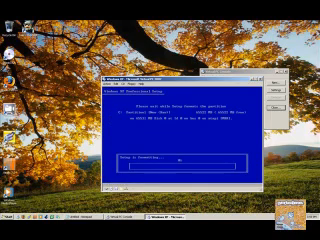